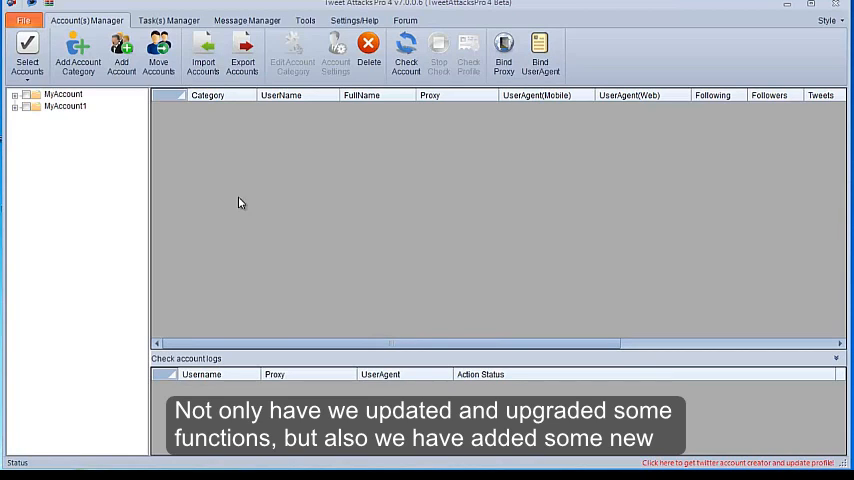
mouse_move(224, 190)
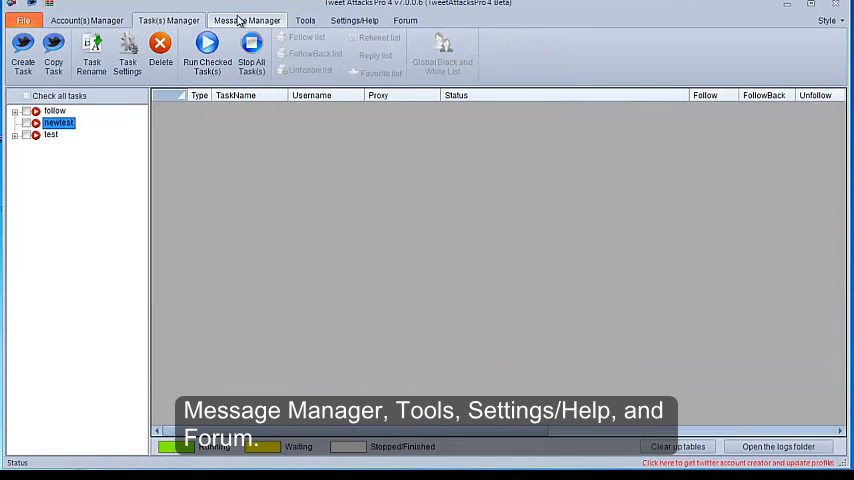
Glance at the tools and forum pages, then open and dismiss the Add Account and Import Accounts forms
left_click(304, 20)
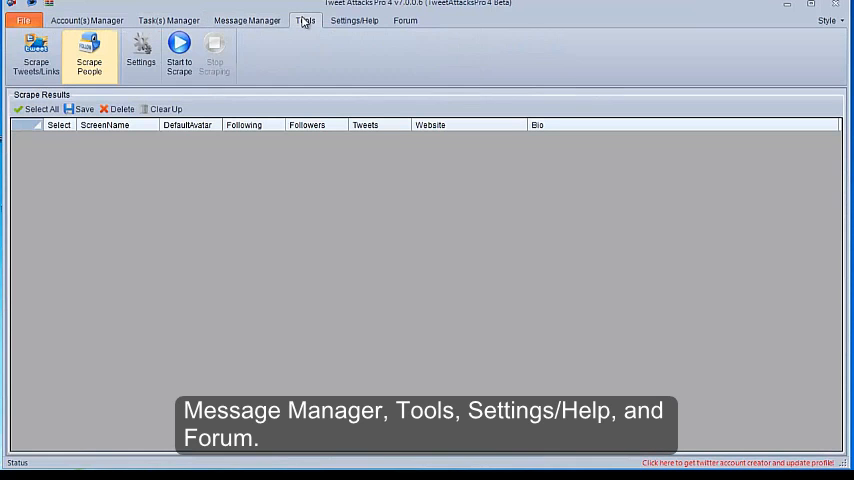
left_click(404, 20)
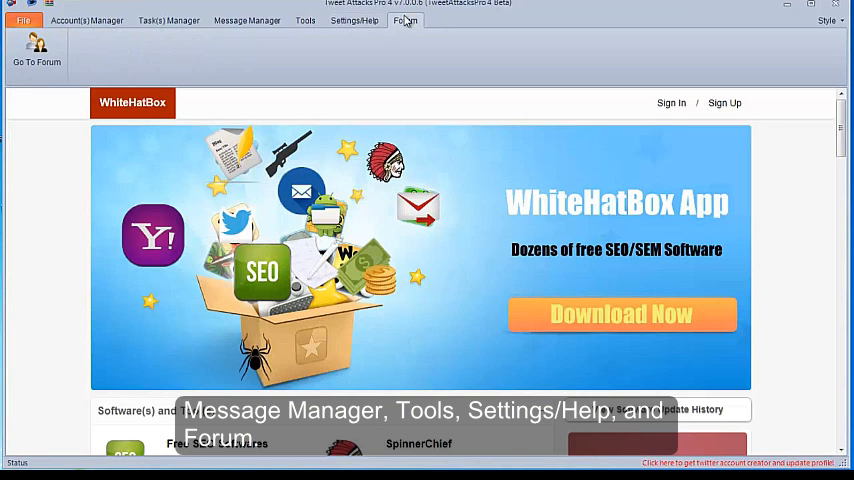
left_click(88, 20)
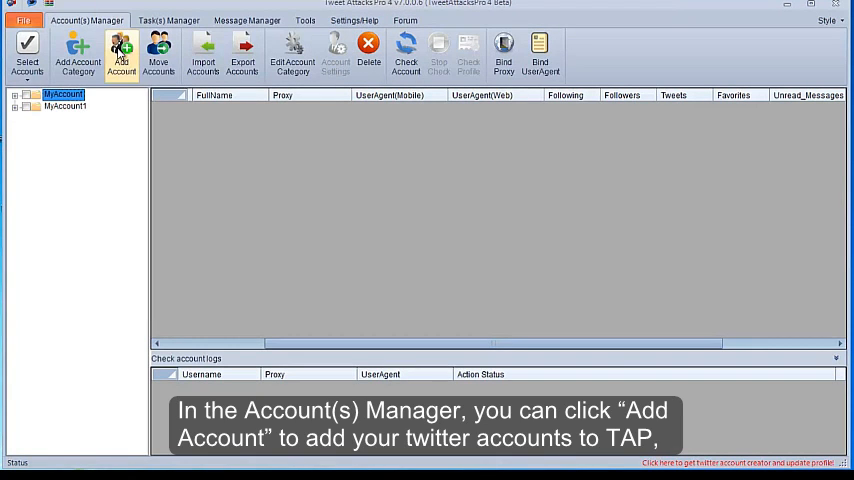
left_click(120, 52)
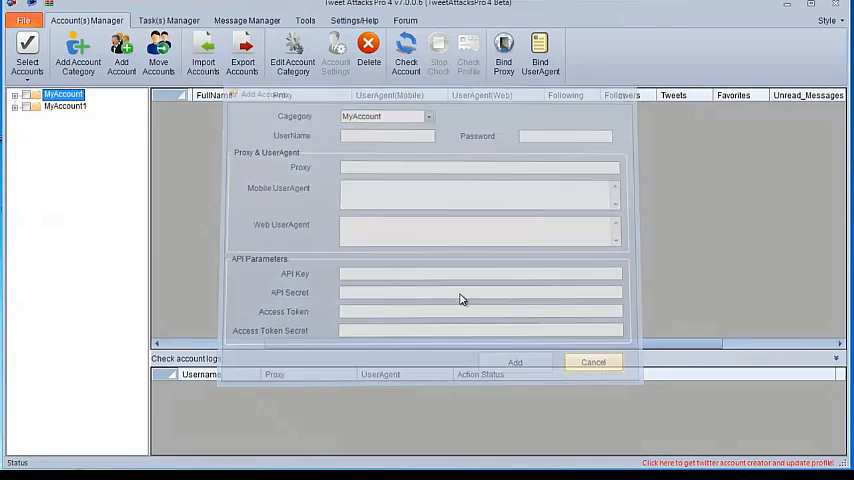
left_click(202, 50)
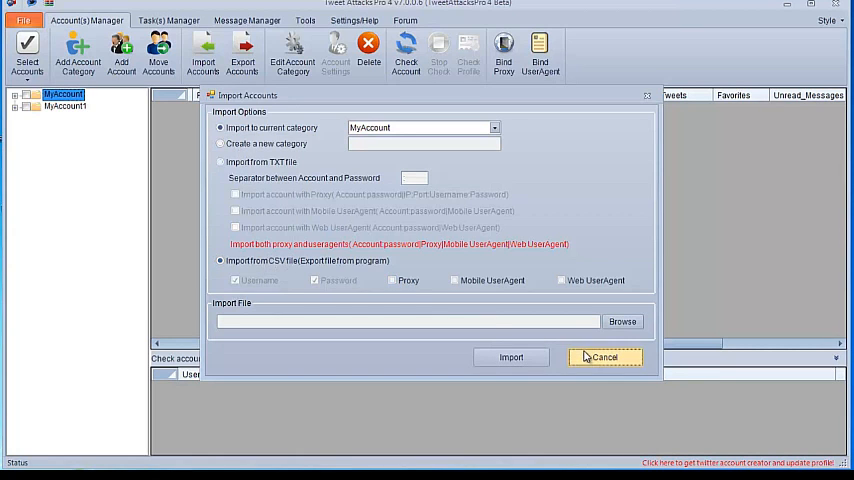
left_click(604, 356)
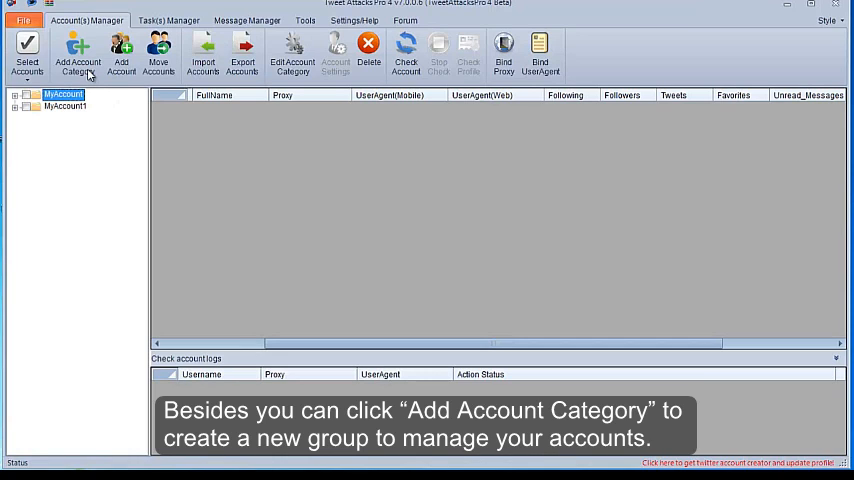
Create a new account category named 'new' and save it
left_click(76, 52)
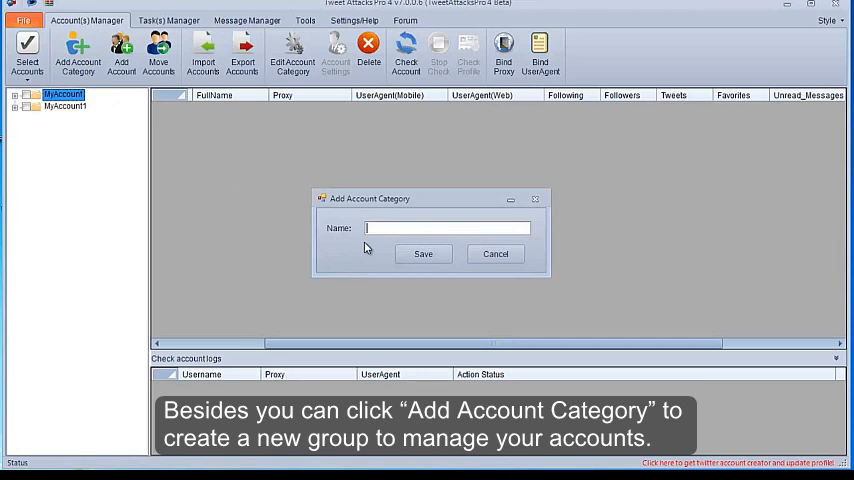
type("new")
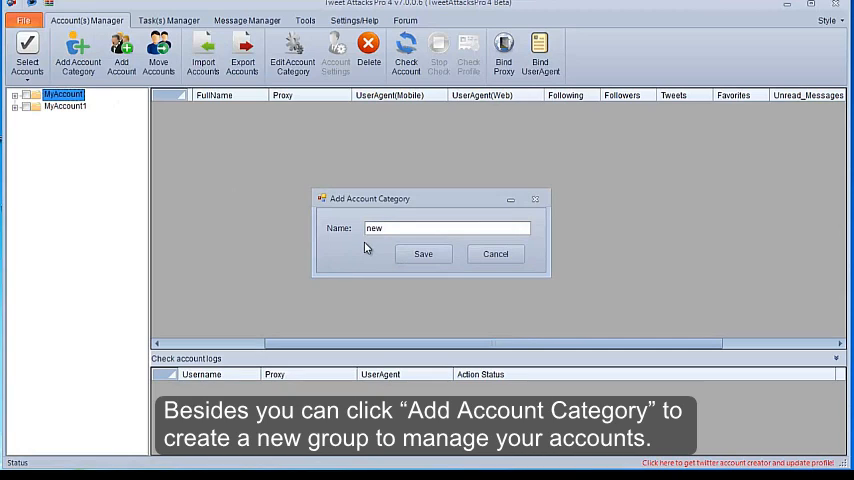
left_click(422, 252)
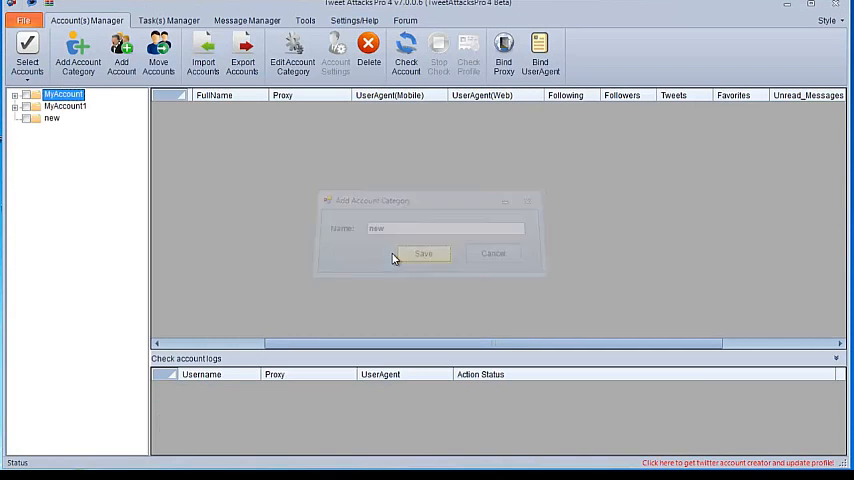
left_click(424, 252)
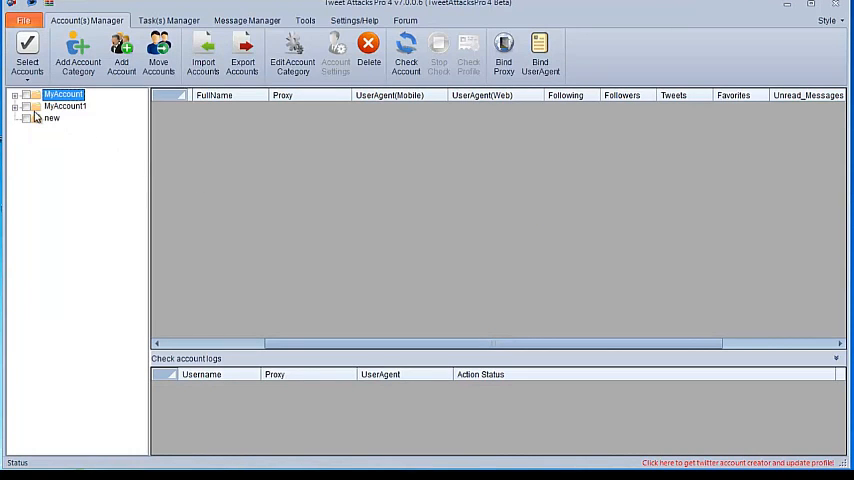
Show MyAccount's accounts, close the Bind Proxy window, then bind user agents and close that window
left_click(404, 50)
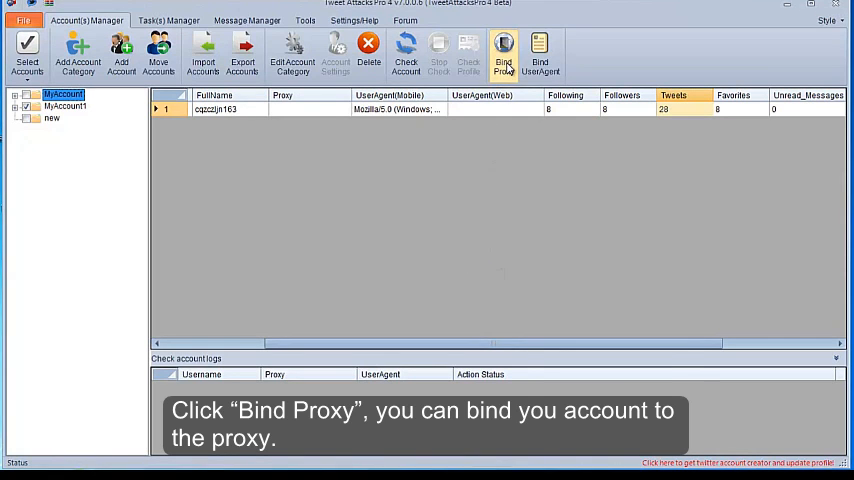
left_click(504, 52)
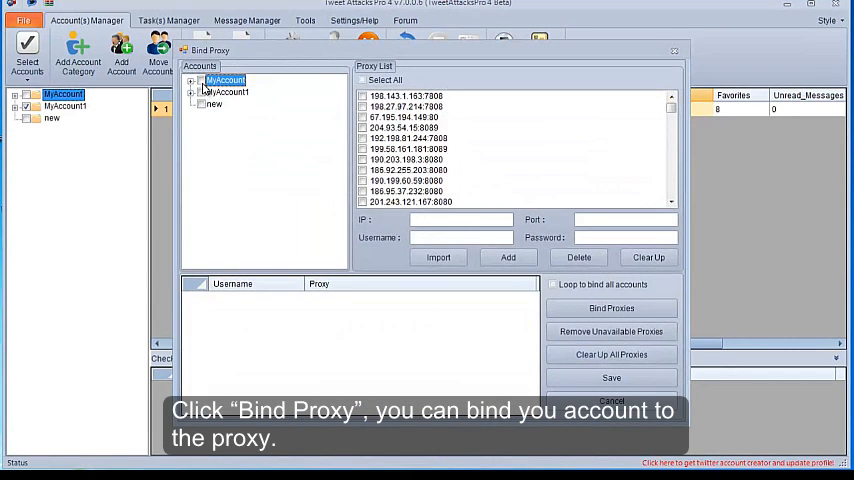
left_click(610, 308)
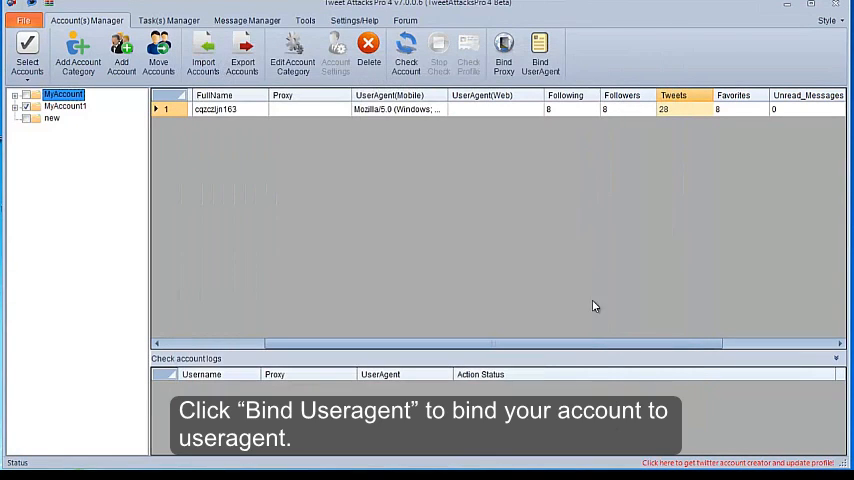
left_click(540, 52)
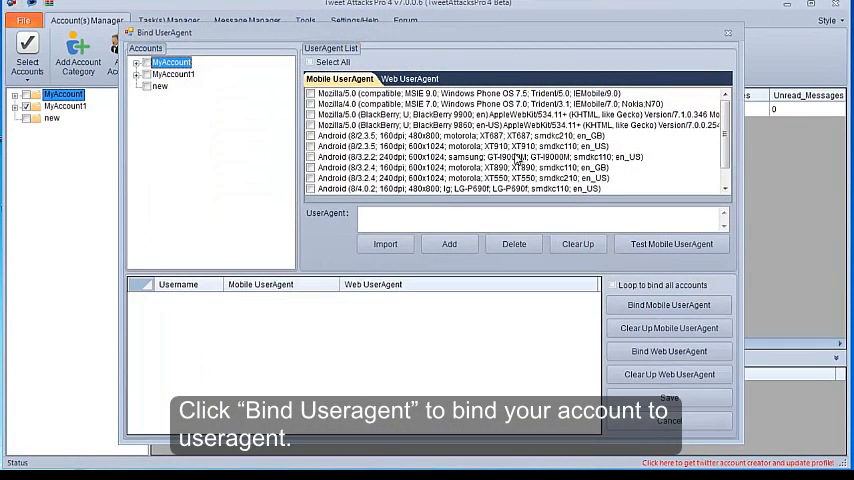
left_click(668, 304)
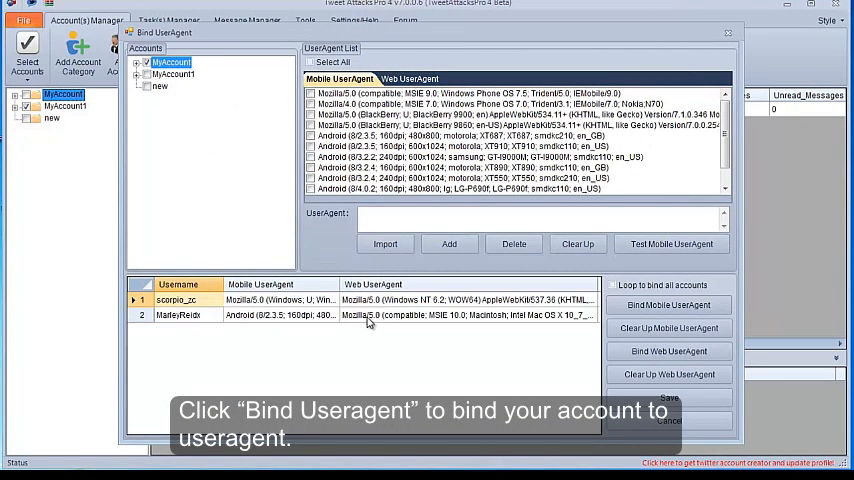
left_click(184, 314)
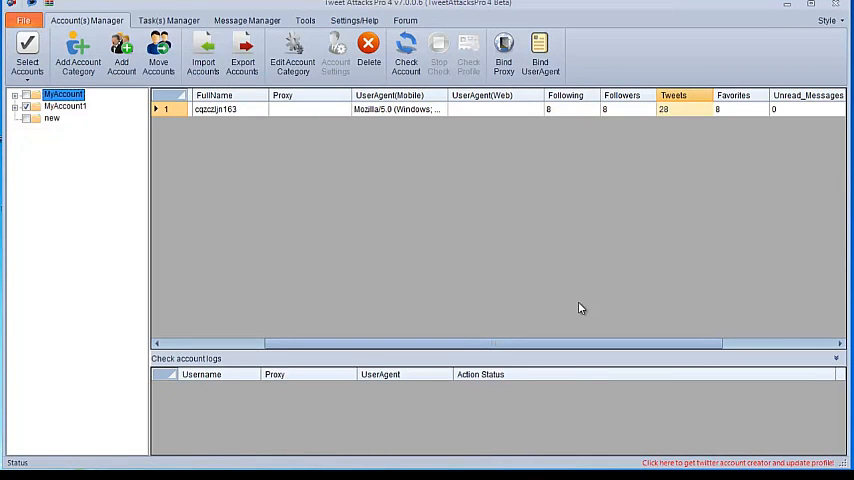
Switch to the task manager and cancel the Create New Task dialog
left_click(168, 20)
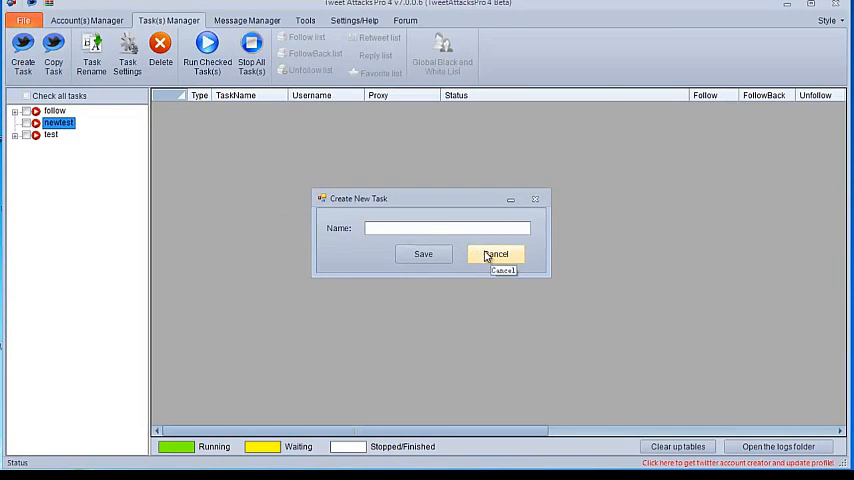
left_click(496, 252)
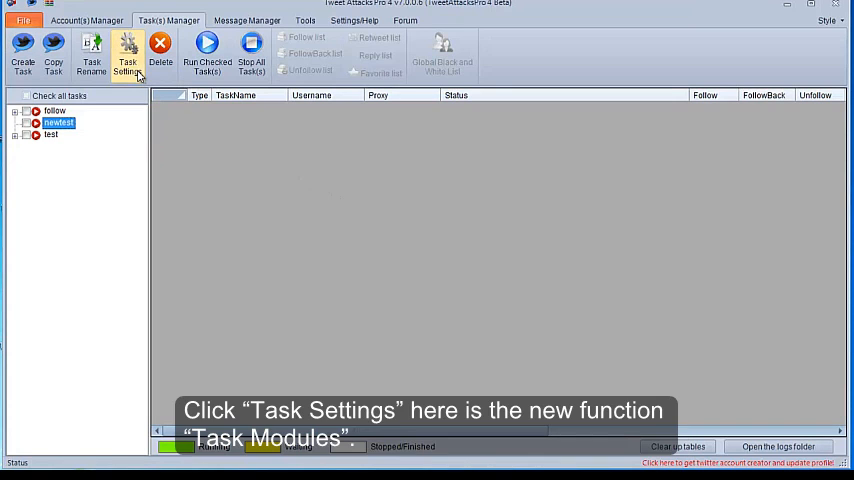
Open the newtest task's settings and view the Modules notes page
left_click(128, 50)
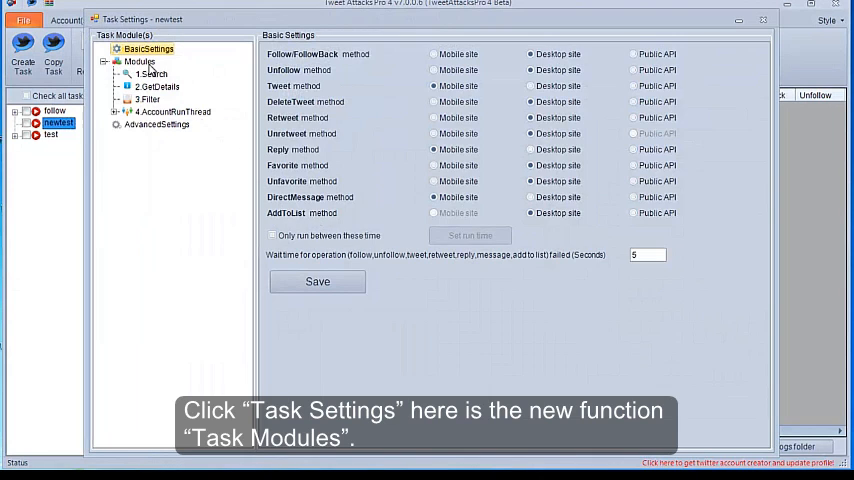
left_click(138, 60)
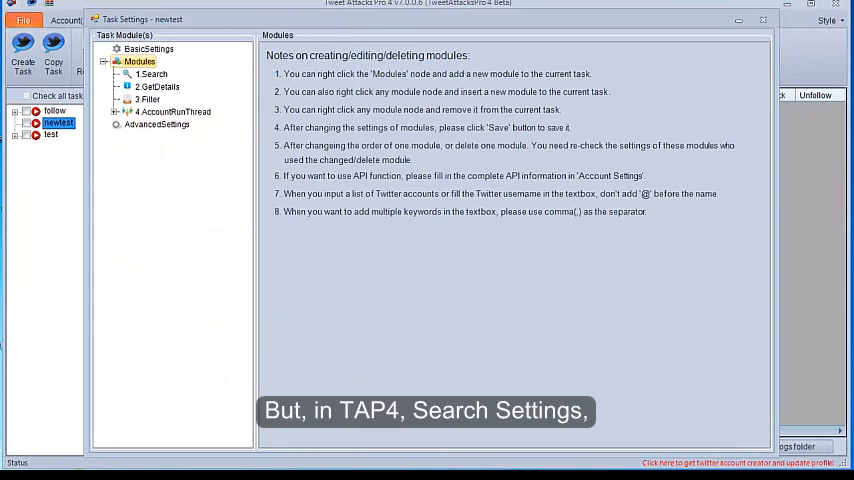
Review the Search, Filter and Follow module settings of the task
left_click(152, 72)
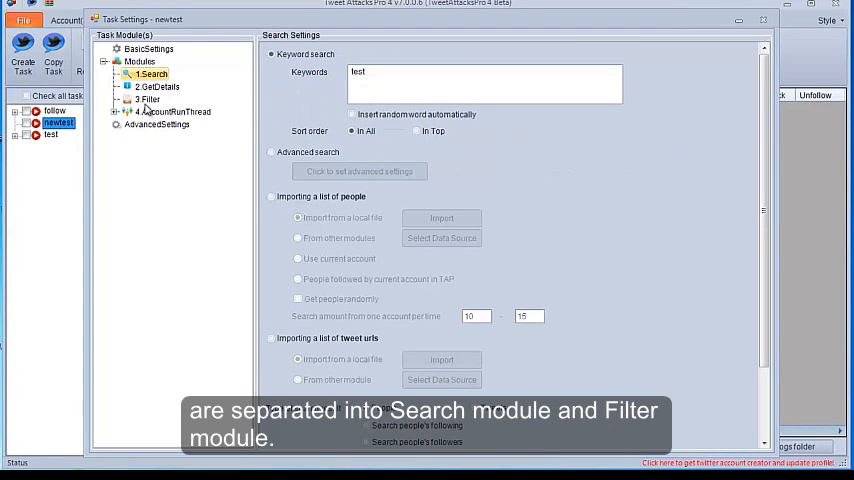
left_click(150, 100)
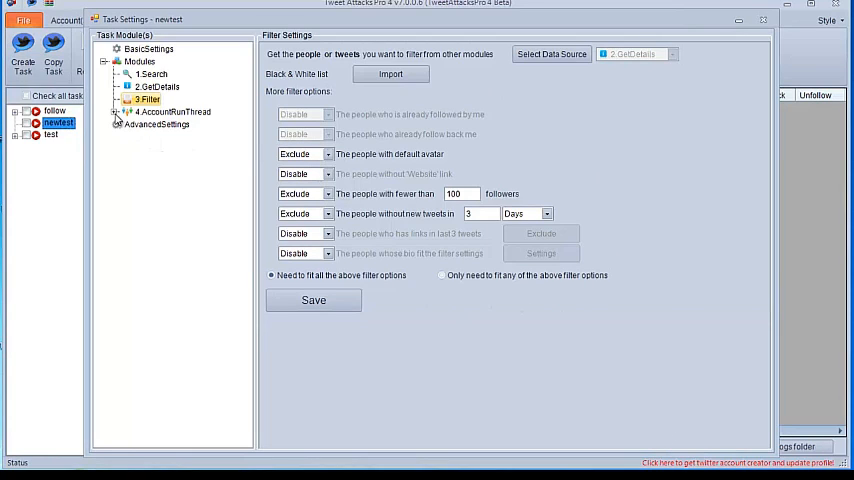
left_click(118, 112)
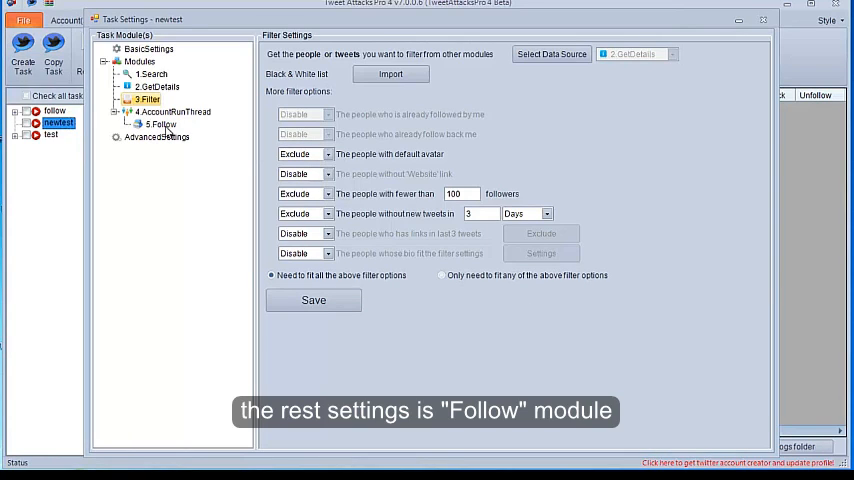
left_click(158, 122)
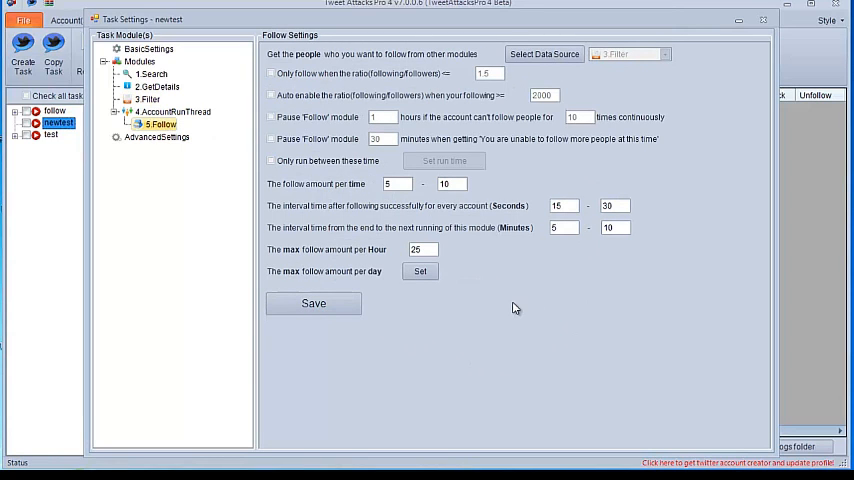
Set the Filter module's data source to 2.GetDetails and save, then move to the message manager
left_click(148, 100)
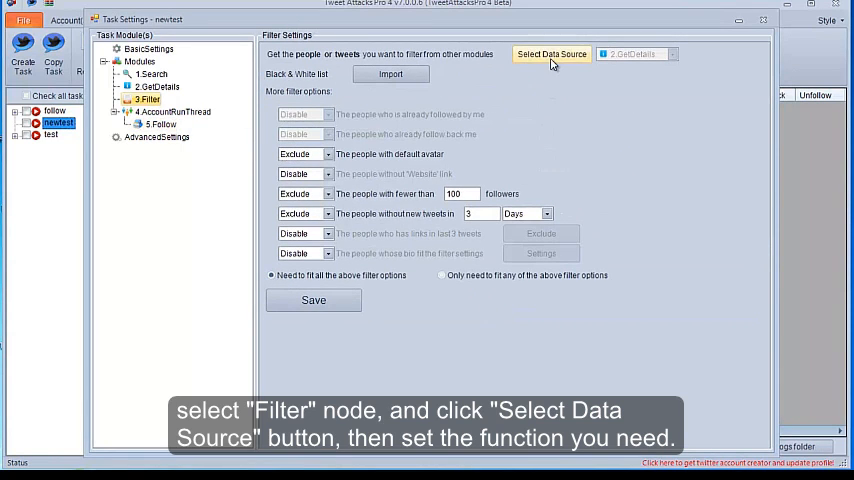
left_click(552, 54)
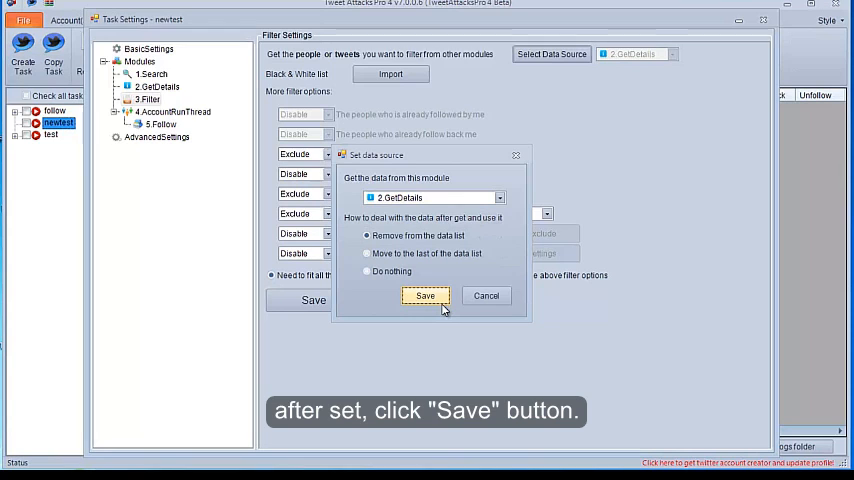
left_click(424, 296)
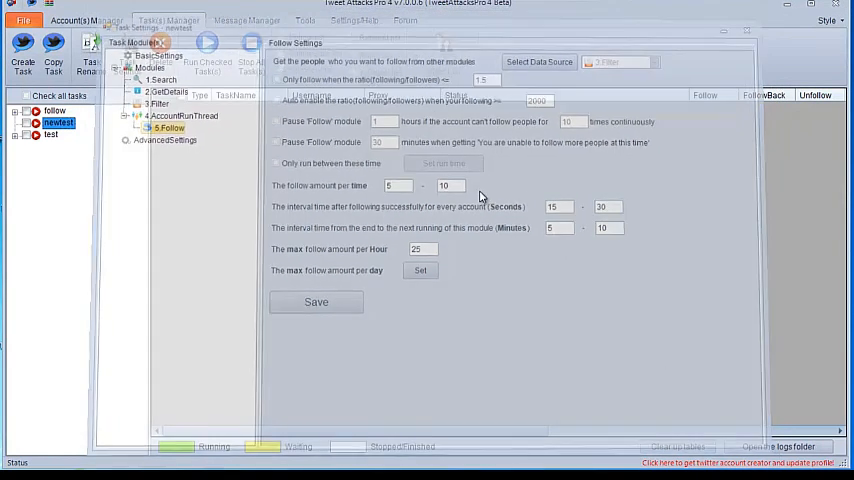
left_click(248, 20)
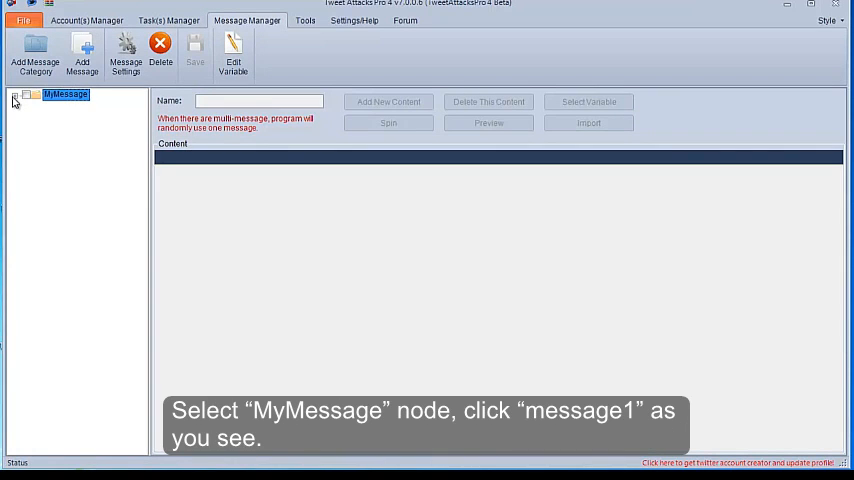
Open message1 in MyMessage and review its content variants
left_click(76, 106)
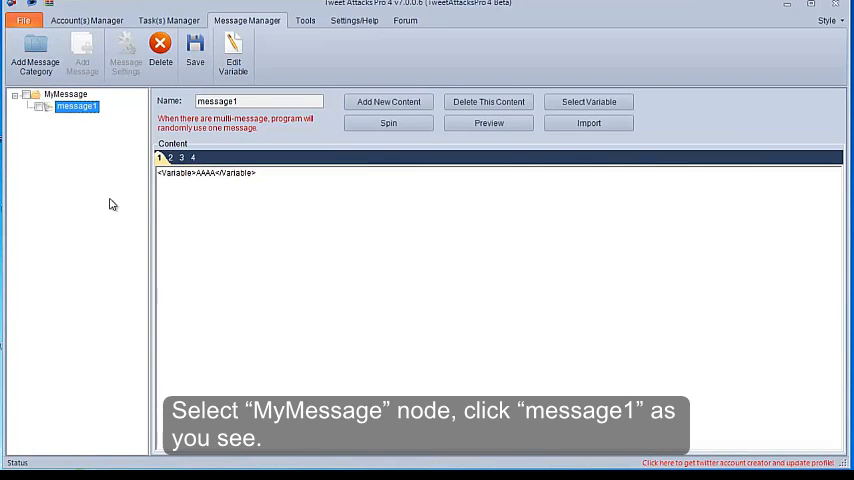
left_click(172, 158)
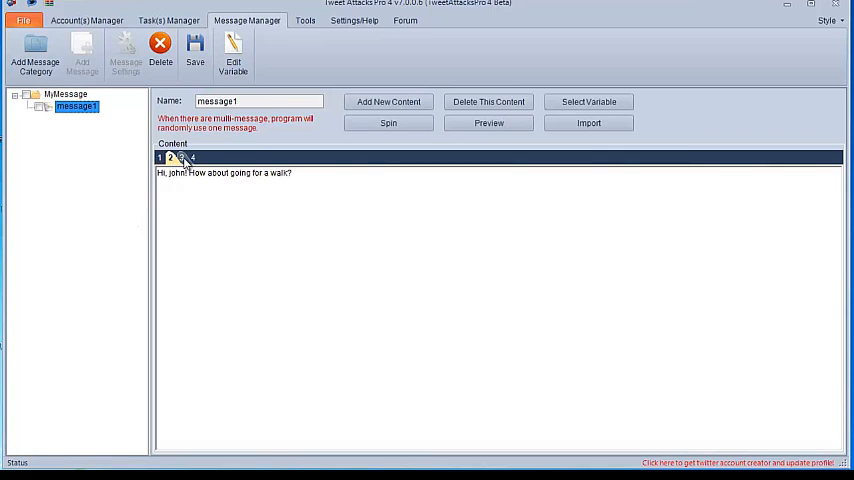
left_click(184, 158)
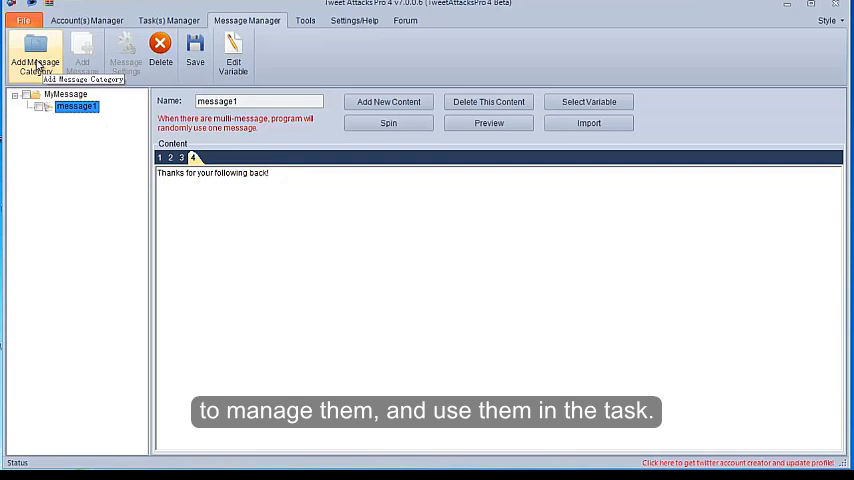
mouse_move(214, 226)
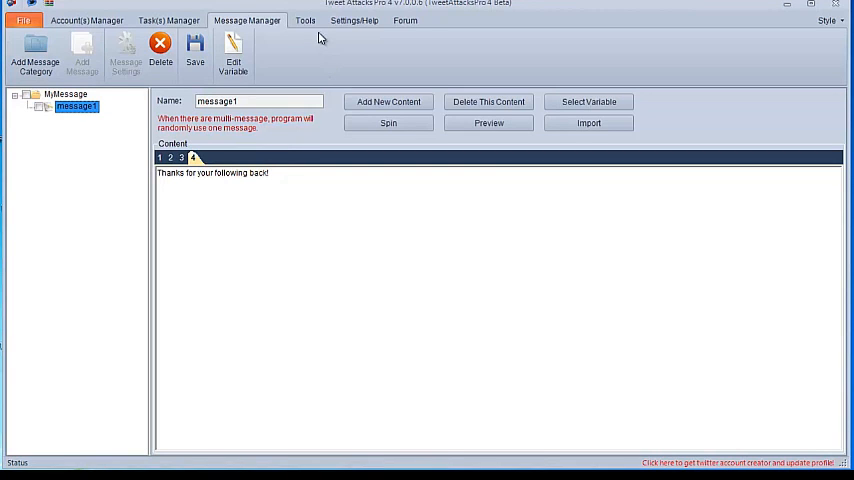
Open the scraping tools and cancel the Search Tweets options dialog without changes
left_click(304, 20)
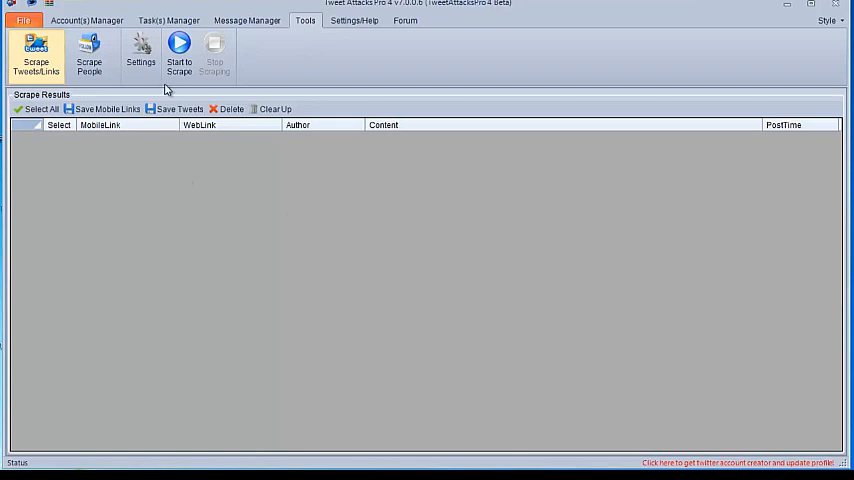
left_click(140, 56)
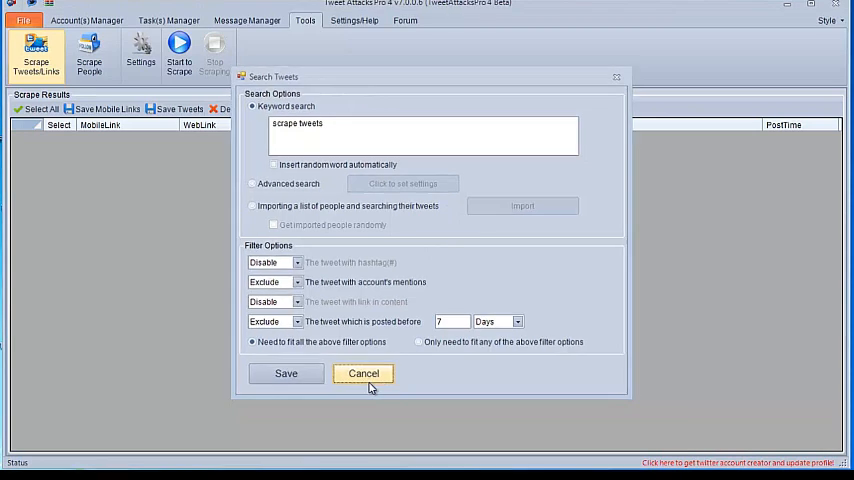
left_click(364, 372)
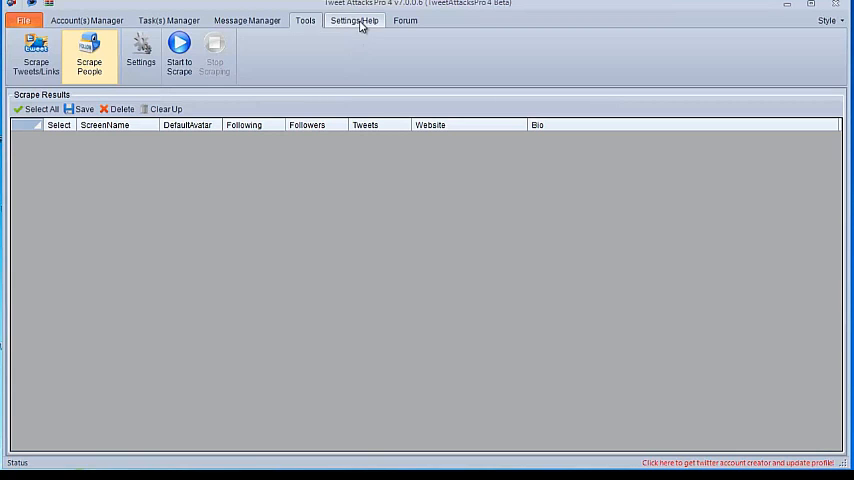
Review the settings/help page's thread amount, user-agent and proxy settings
left_click(354, 20)
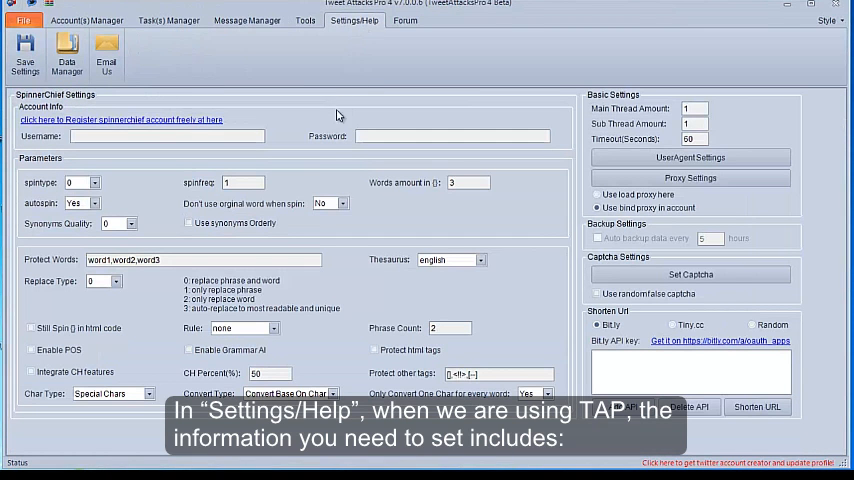
mouse_move(316, 176)
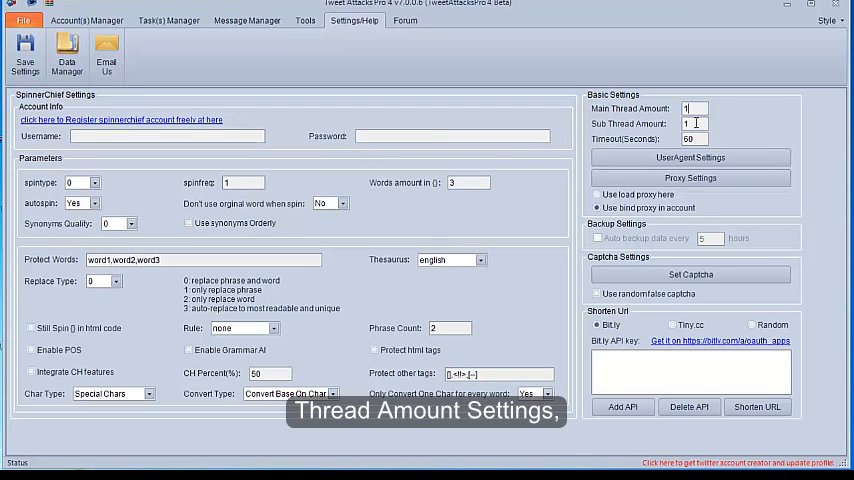
mouse_move(690, 158)
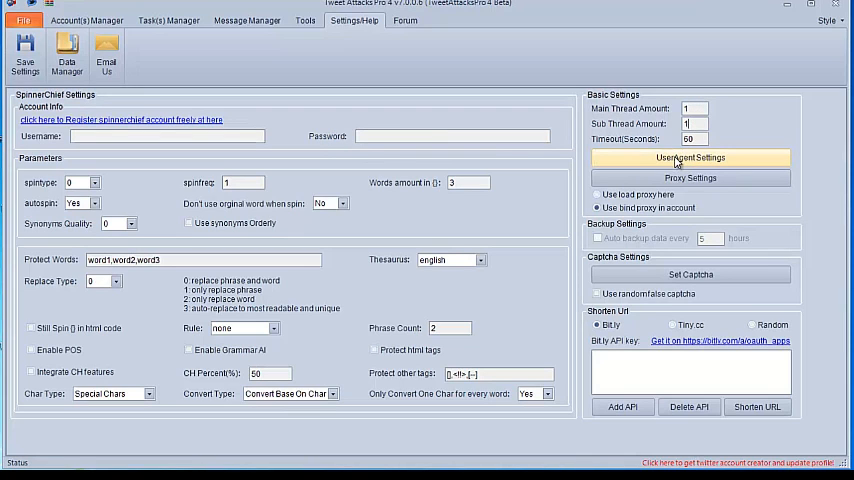
left_click(690, 156)
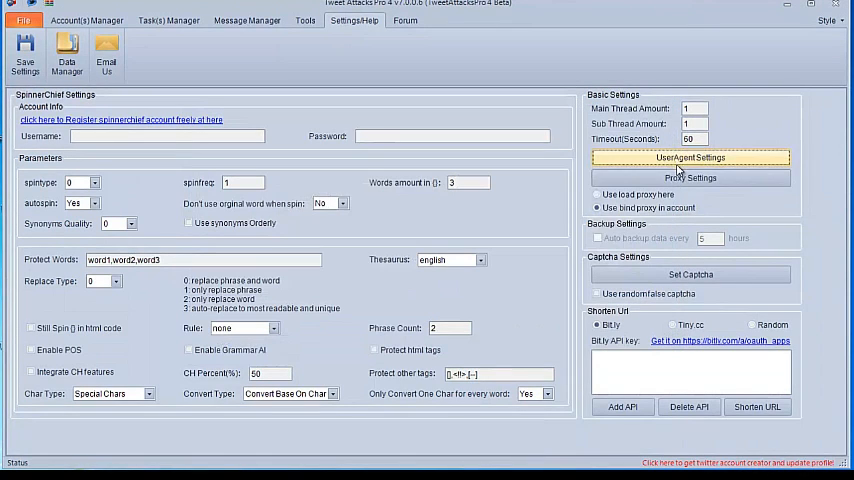
left_click(690, 176)
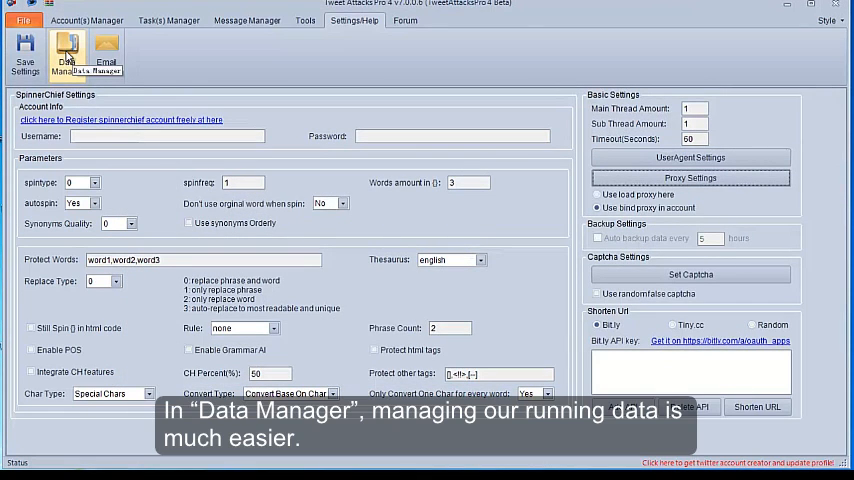
left_click(66, 56)
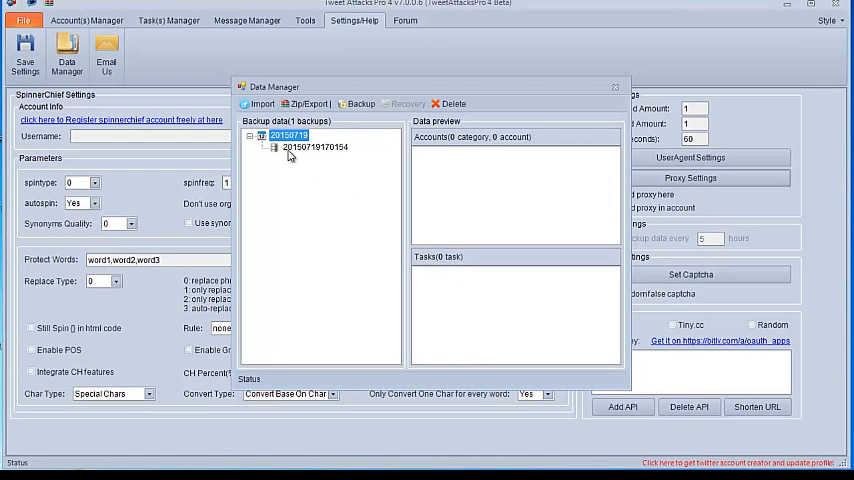
left_click(316, 148)
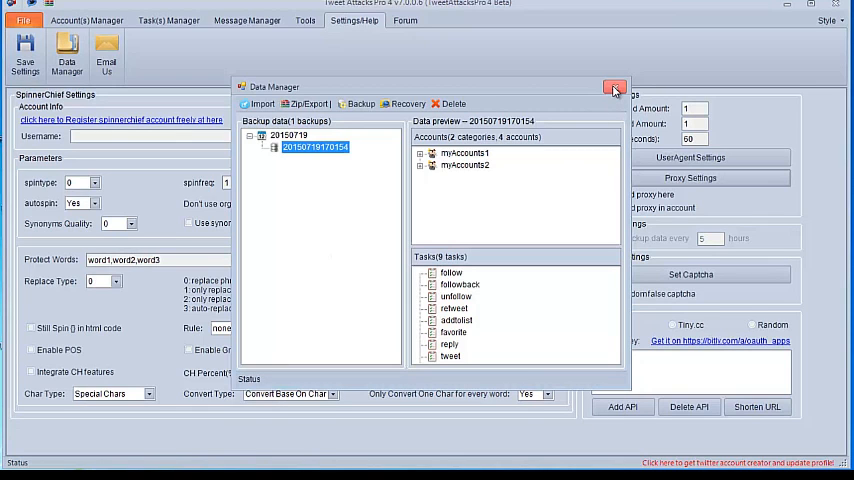
left_click(616, 88)
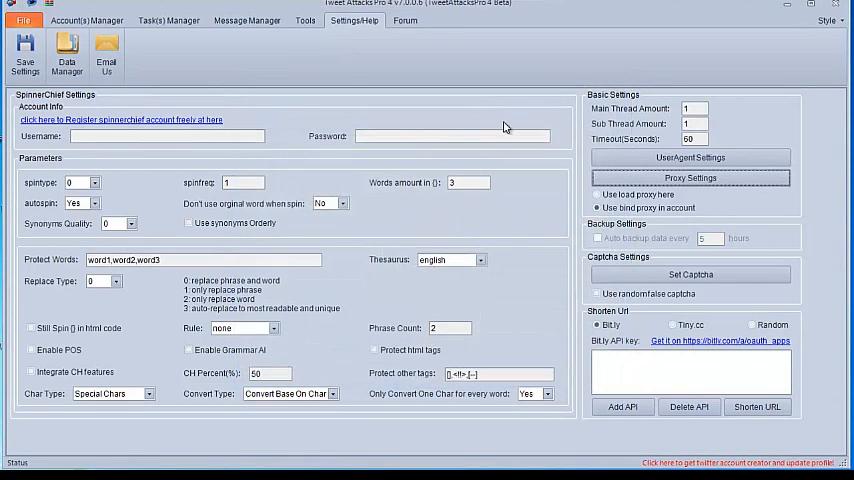
Browse the WhiteHatBox forum's software listings, then return to the accounts overview
left_click(404, 20)
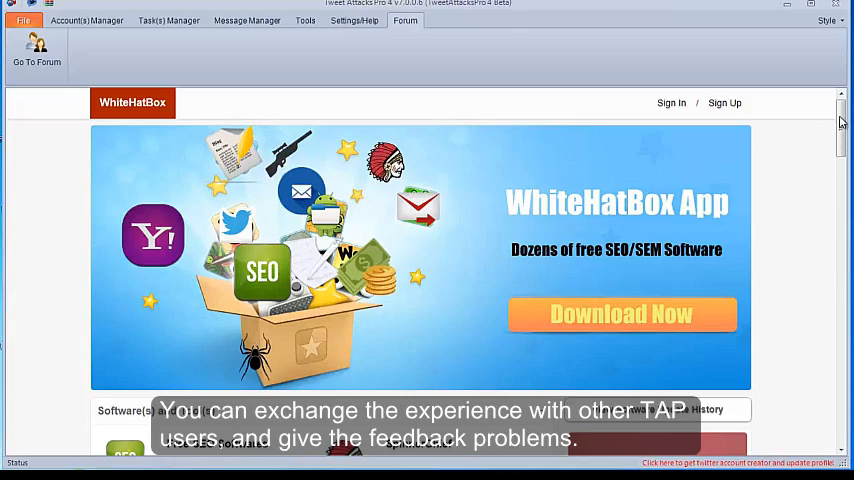
scroll("down", 3)
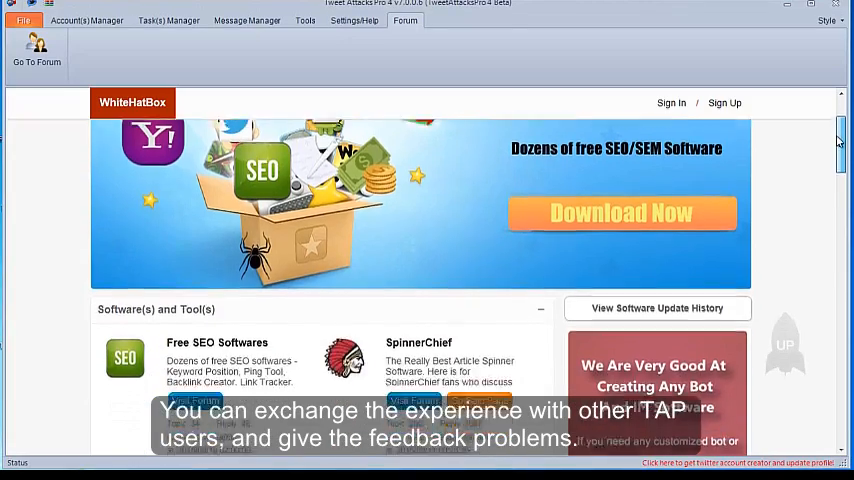
scroll("down", 3)
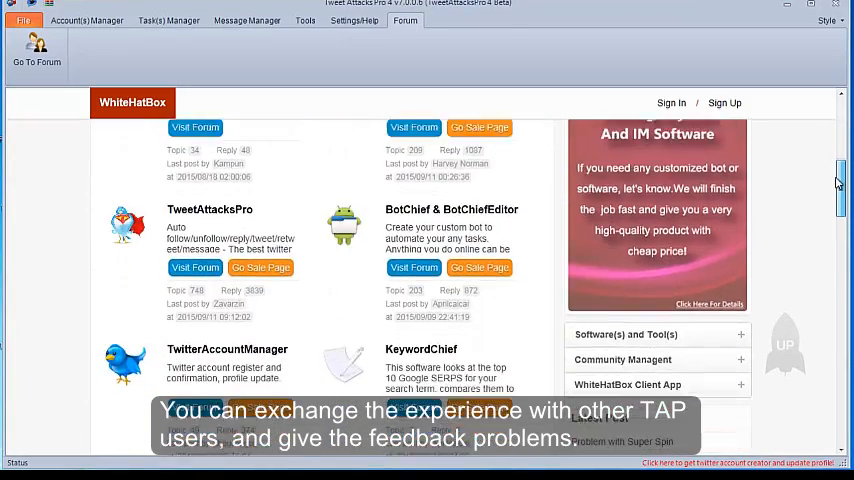
scroll("down", 3)
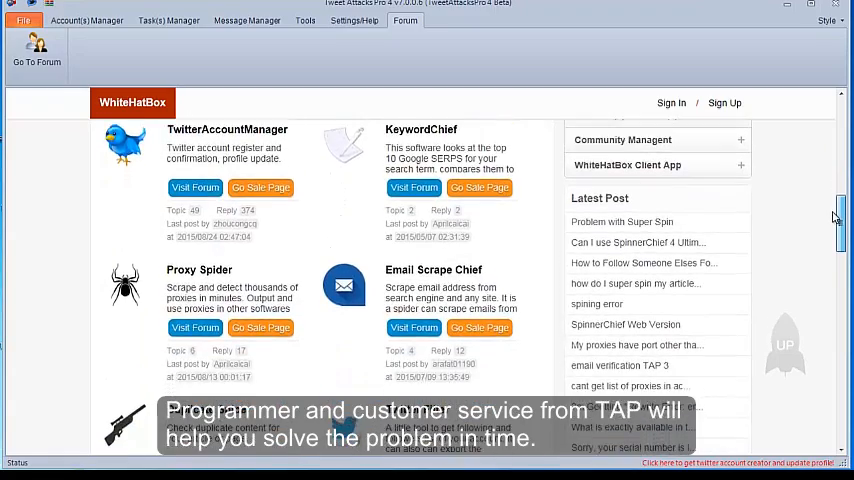
scroll("down", 3)
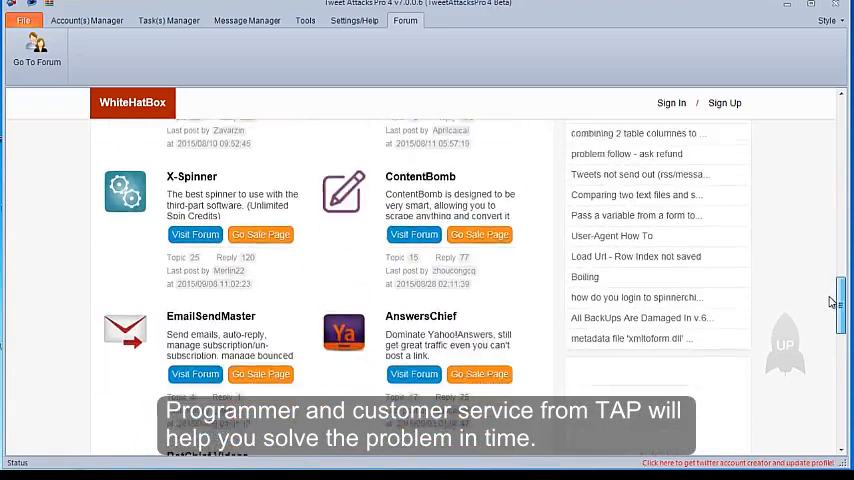
scroll("down", 3)
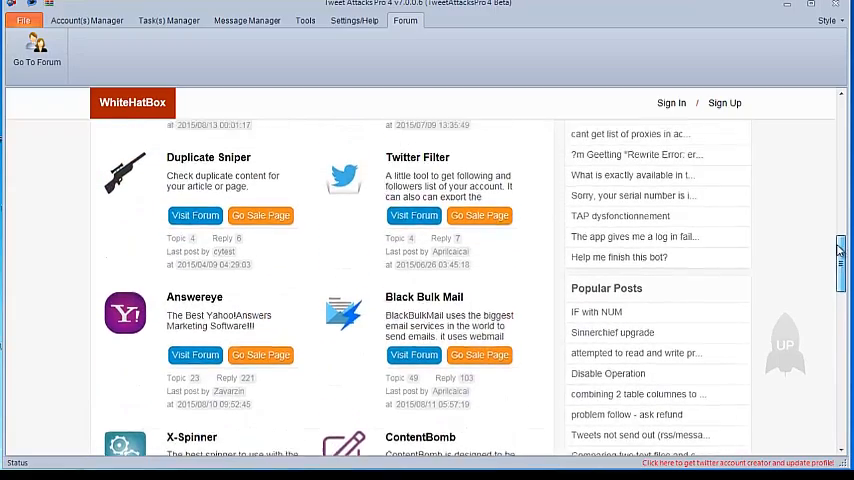
scroll("down", 3)
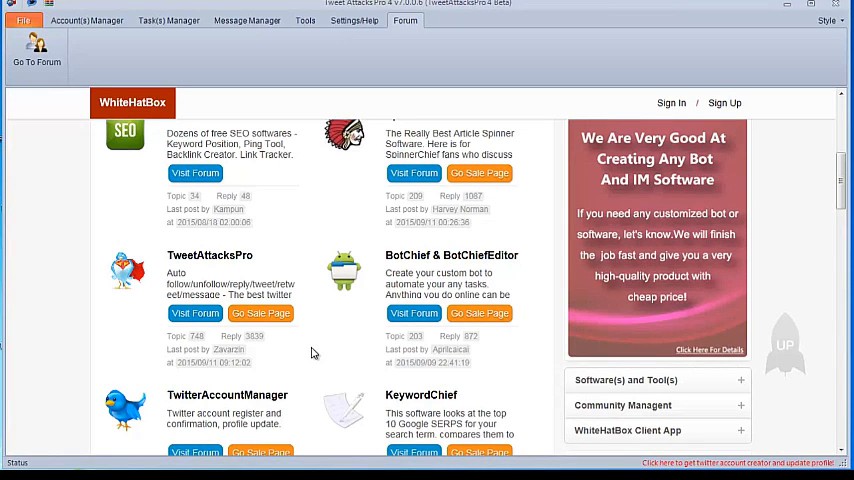
scroll("up", 3)
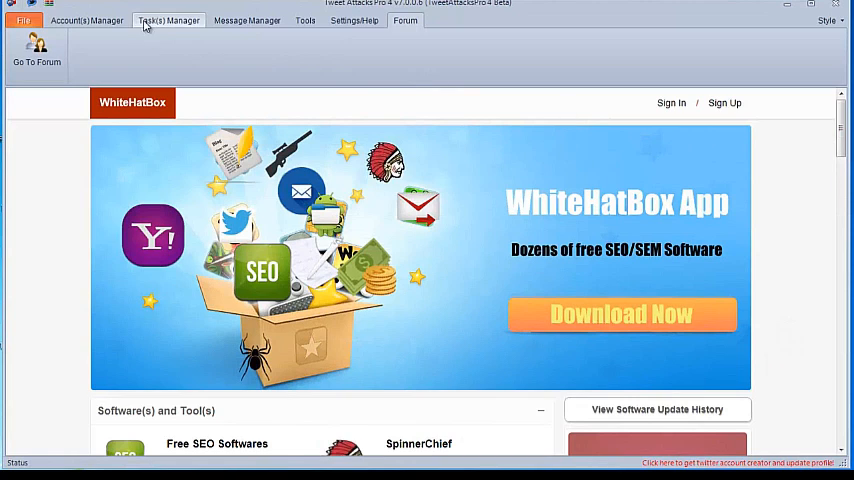
left_click(86, 20)
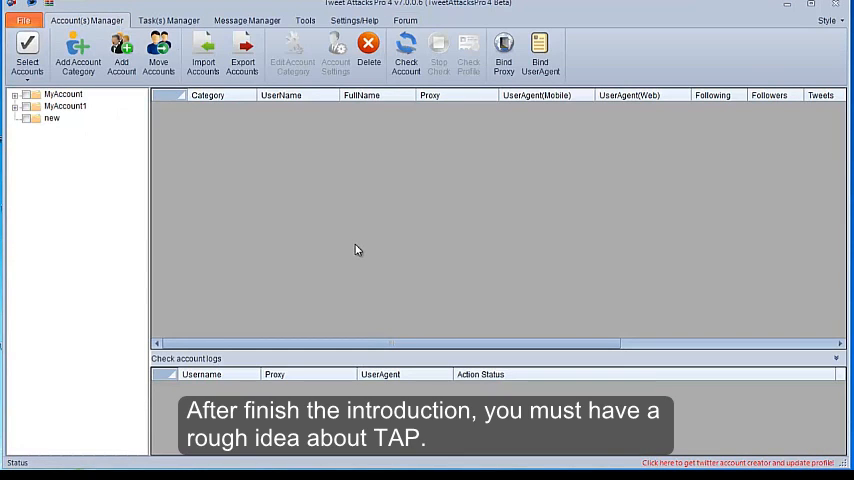